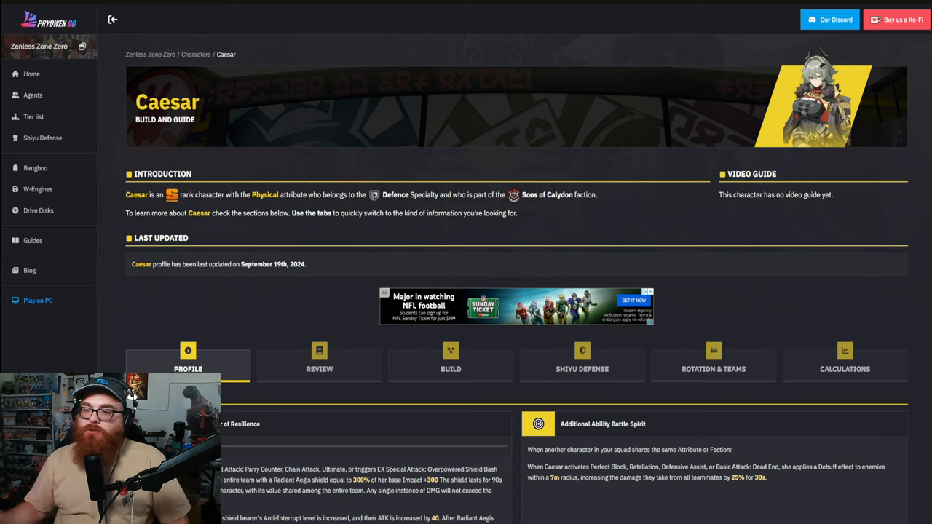
Scroll to Caesar's Skills section and switch it to her Special Attack skills
{"action": "scroll", "scroll_direction": "down", "scroll_amount": 3}
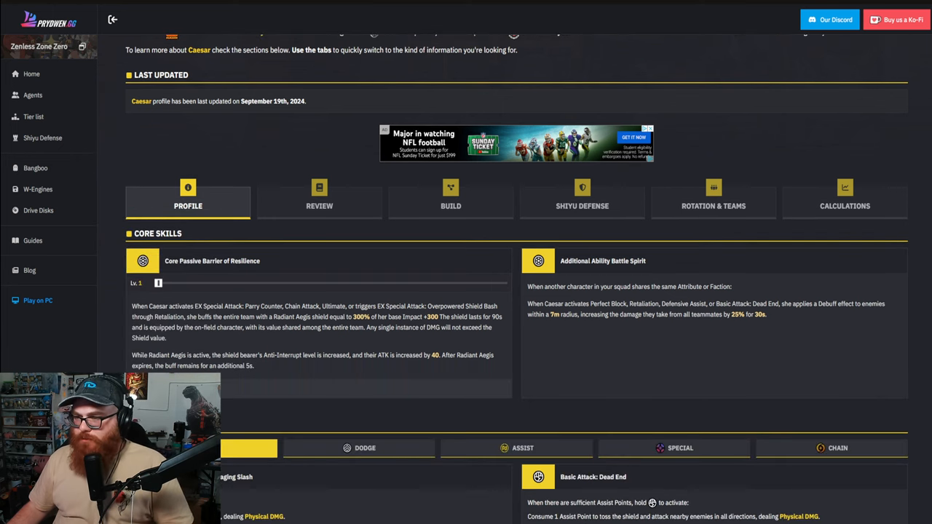
{"action": "scroll", "scroll_direction": "down", "scroll_amount": 3}
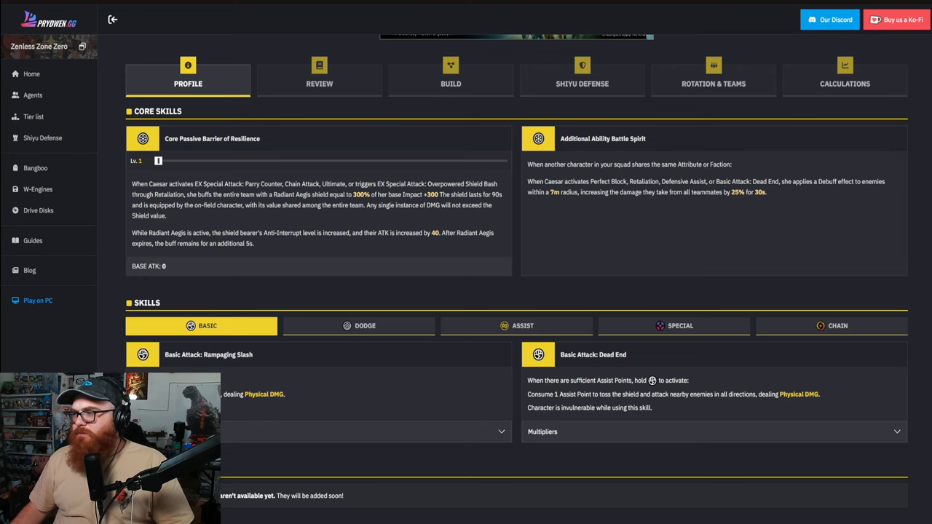
{"action": "scroll", "scroll_direction": "down", "scroll_amount": 3}
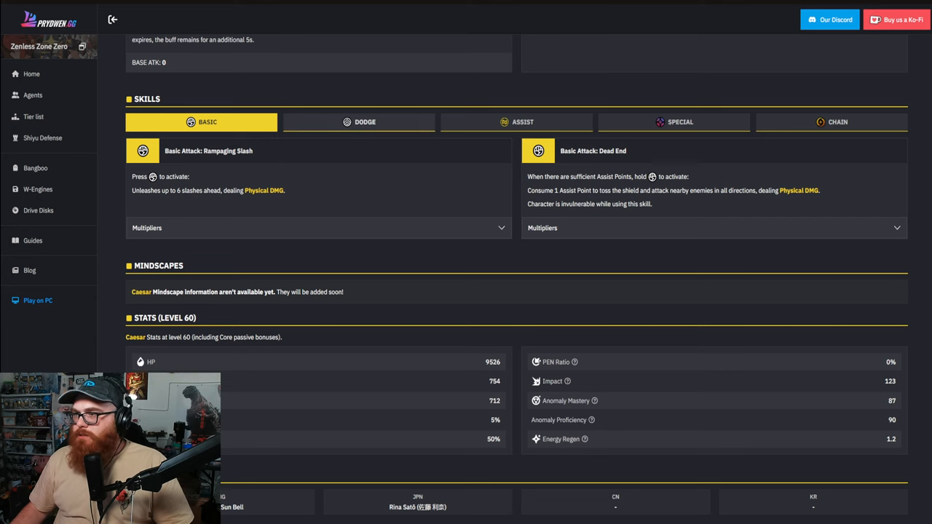
{"action": "left_click", "coordinate": [679, 122]}
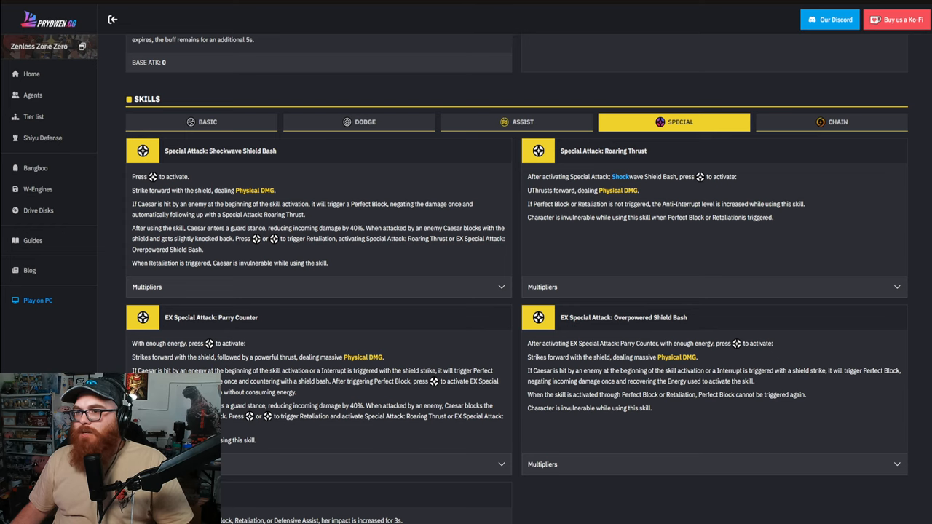
Scroll further down Caesar's guide before heading to Piper's page
{"action": "scroll", "scroll_direction": "down", "scroll_amount": 3}
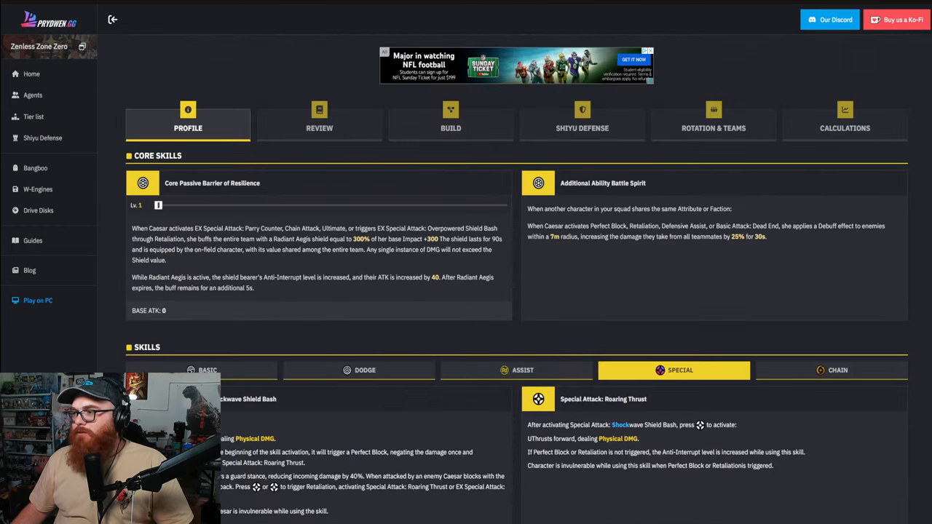
{"action": "scroll", "scroll_direction": "down", "scroll_amount": 3}
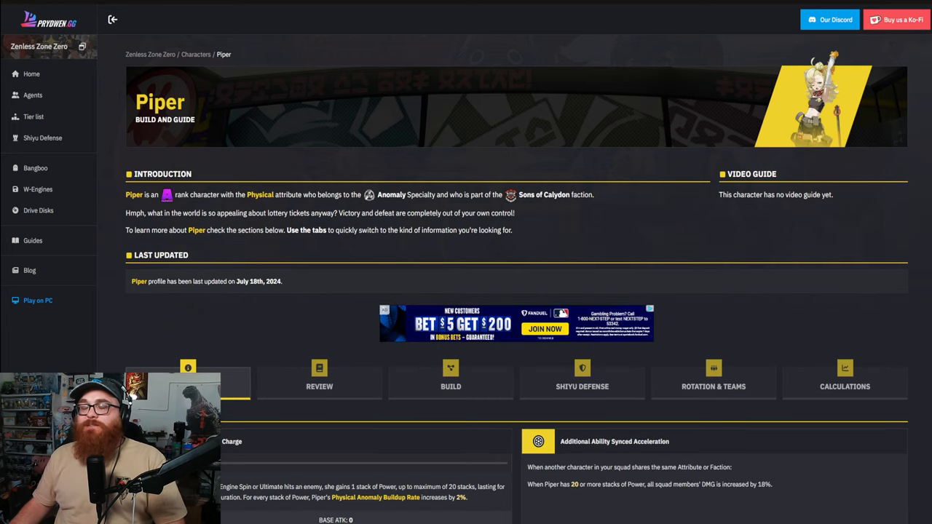
Bring up the Zenless Zone Zero character tier list from the left sidebar
{"action": "scroll", "scroll_direction": "down", "scroll_amount": 3}
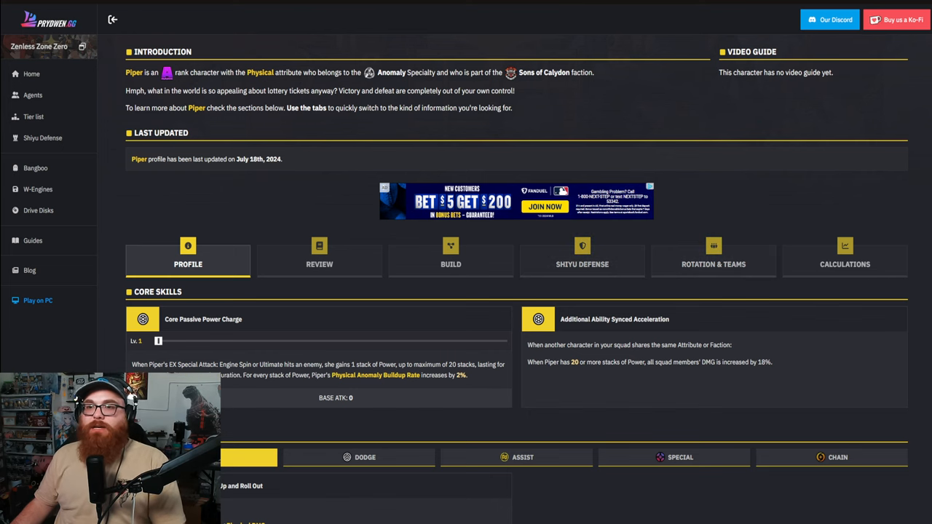
{"action": "scroll", "scroll_direction": "down", "scroll_amount": 3}
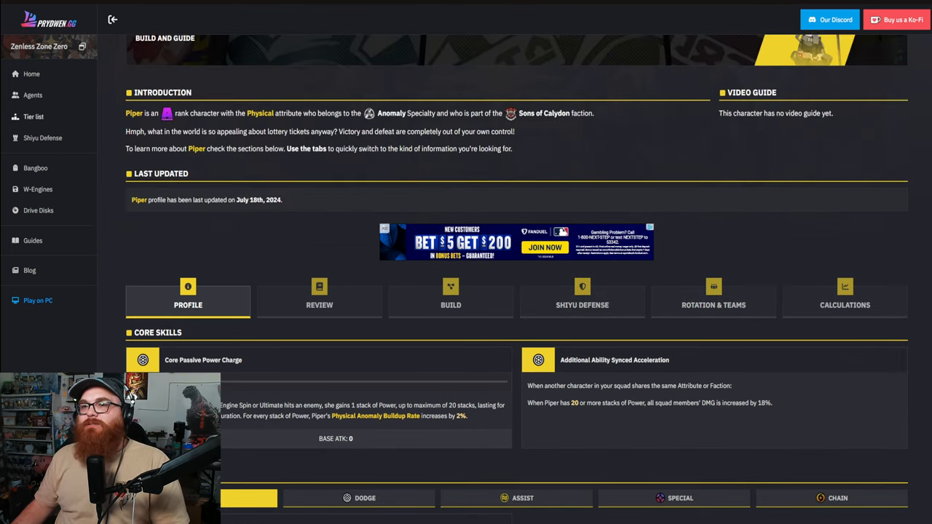
{"action": "left_click", "coordinate": [32, 116]}
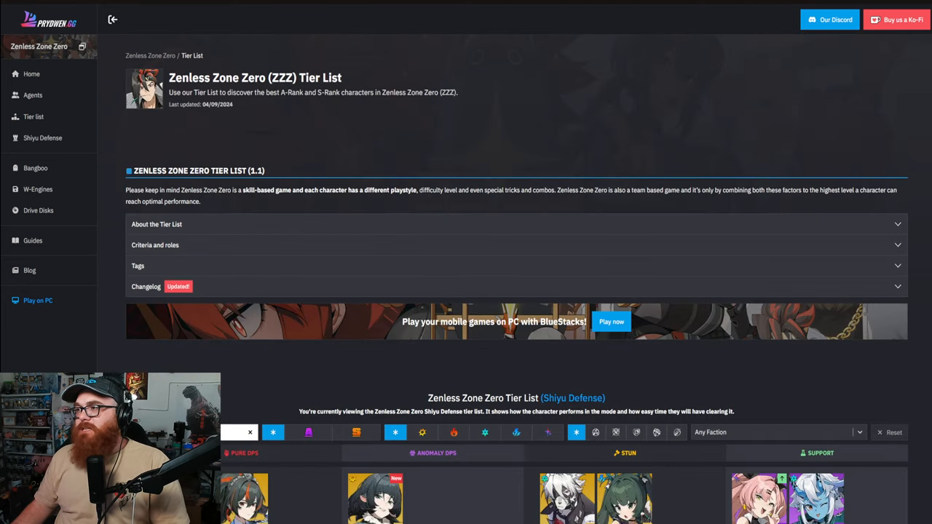
{"action": "scroll", "scroll_direction": "down", "scroll_amount": 3}
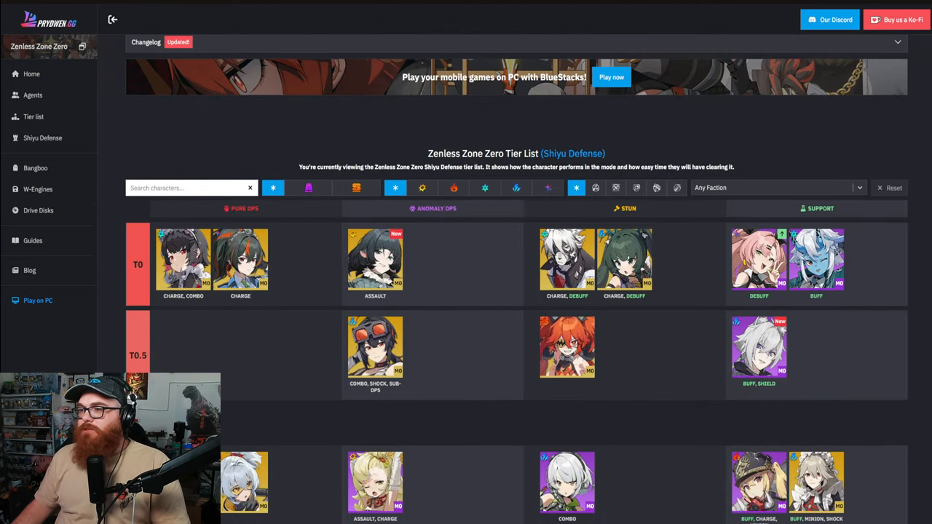
{"action": "scroll", "scroll_direction": "down", "scroll_amount": 3}
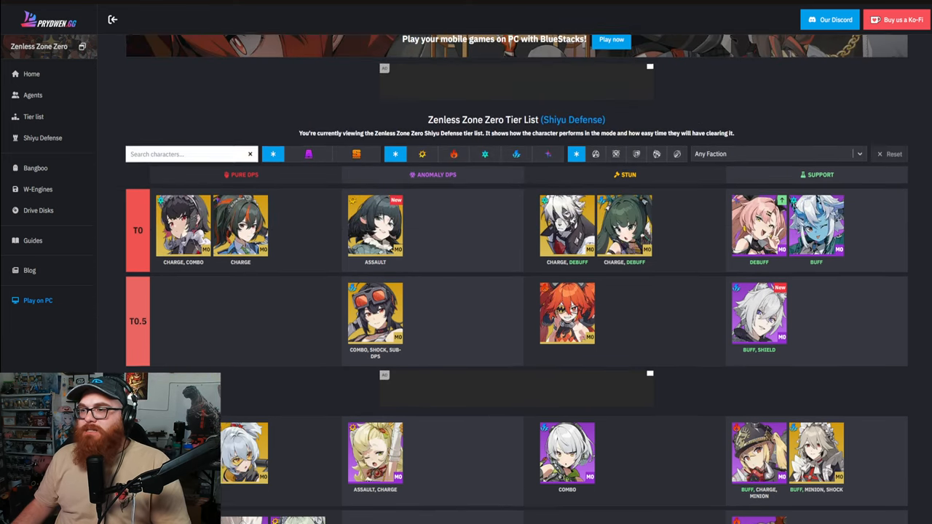
{"action": "scroll", "scroll_direction": "down", "scroll_amount": 3}
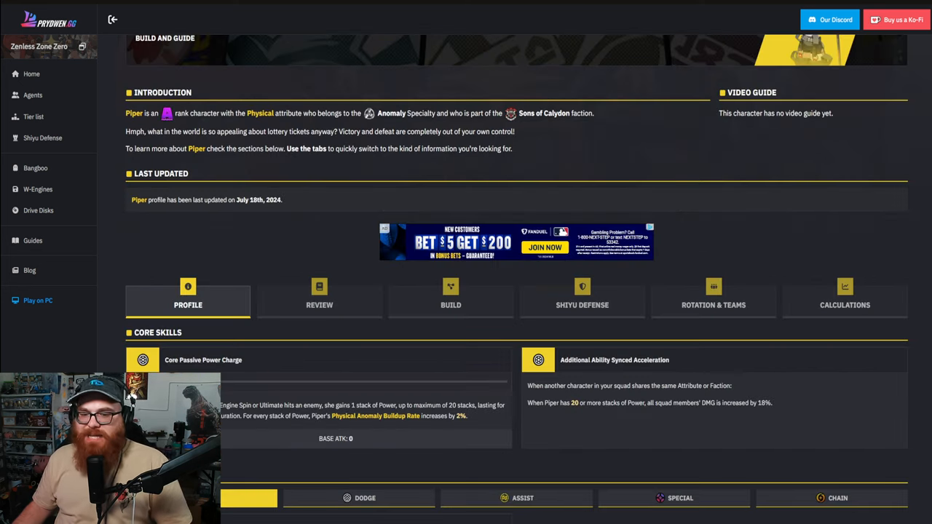
{"action": "scroll", "scroll_direction": "down", "scroll_amount": 3}
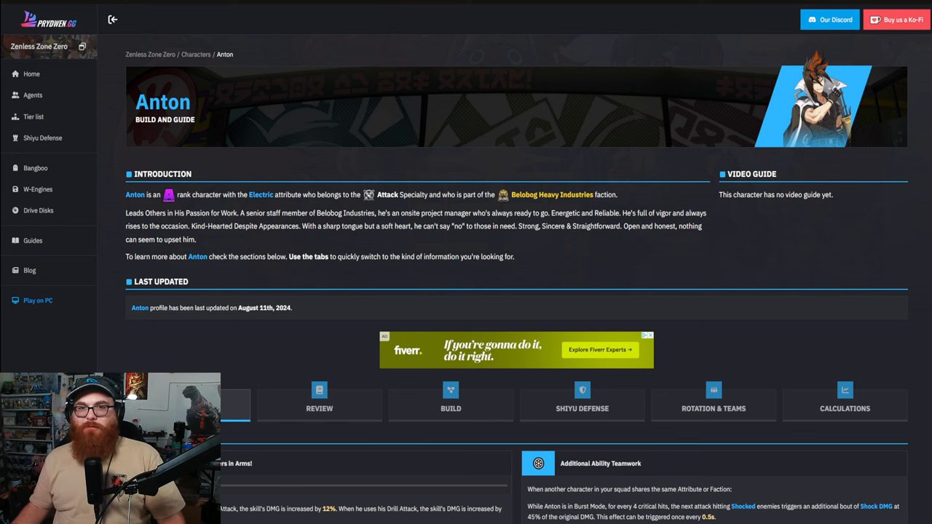
{"action": "scroll", "scroll_direction": "down", "scroll_amount": 3}
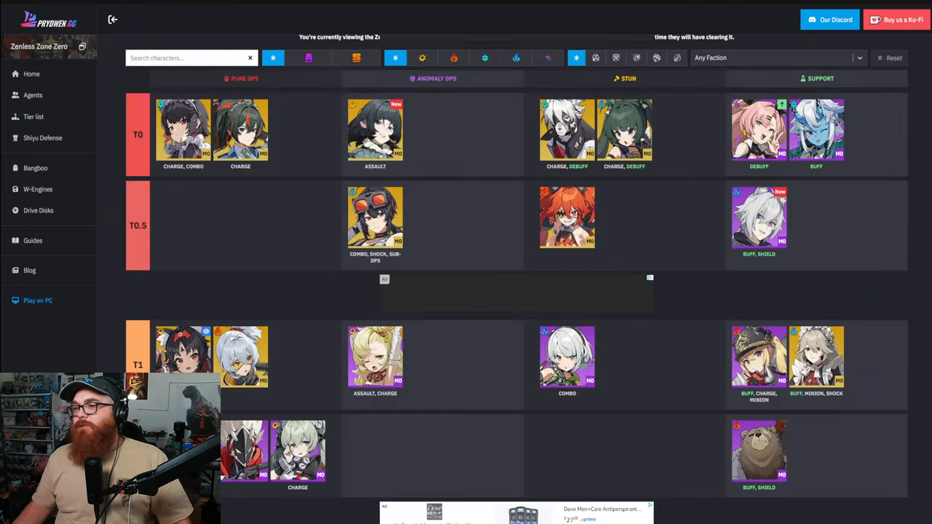
{"action": "scroll", "scroll_direction": "down", "scroll_amount": 3}
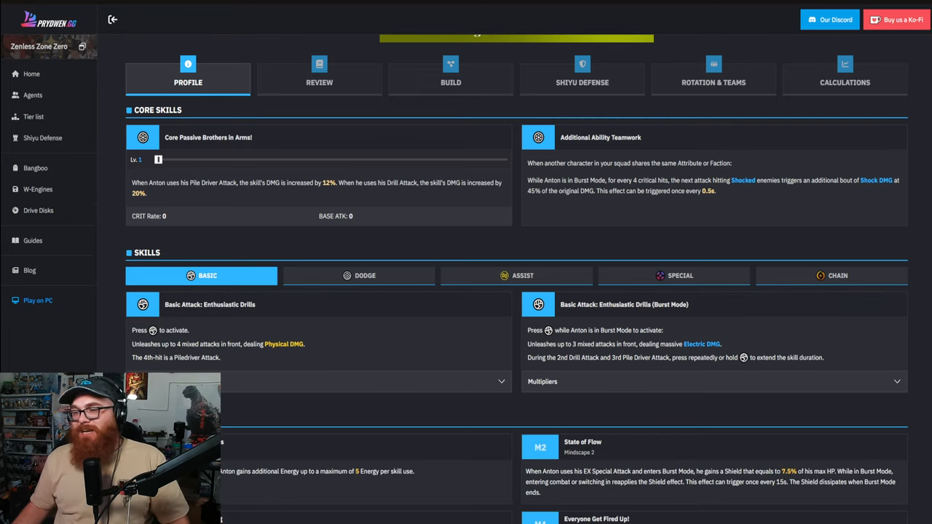
{"action": "scroll", "scroll_direction": "down", "scroll_amount": 3}
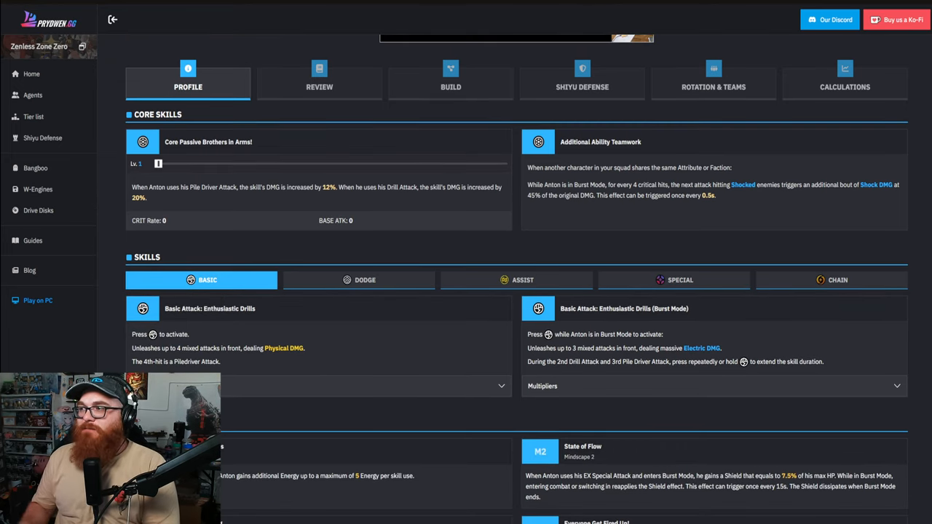
{"action": "left_click", "coordinate": [33, 116]}
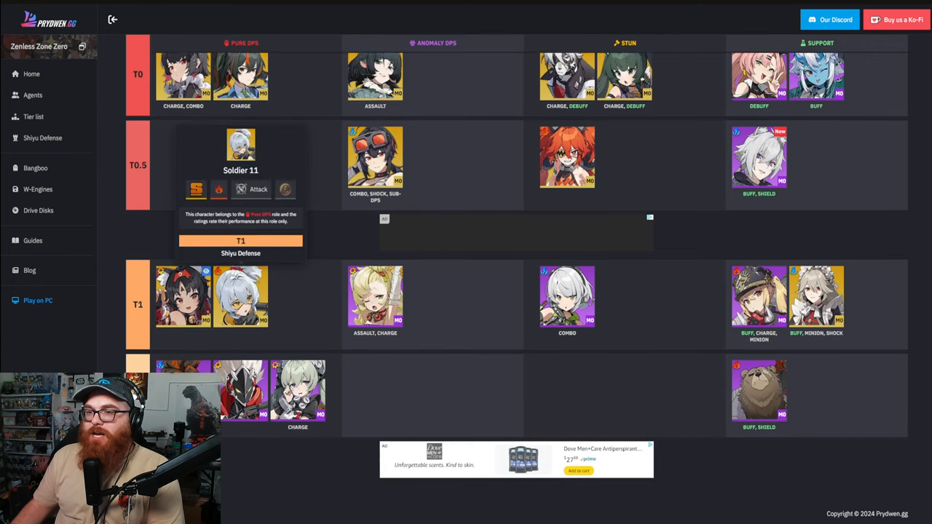
{"action": "scroll", "scroll_direction": "down", "scroll_amount": 3}
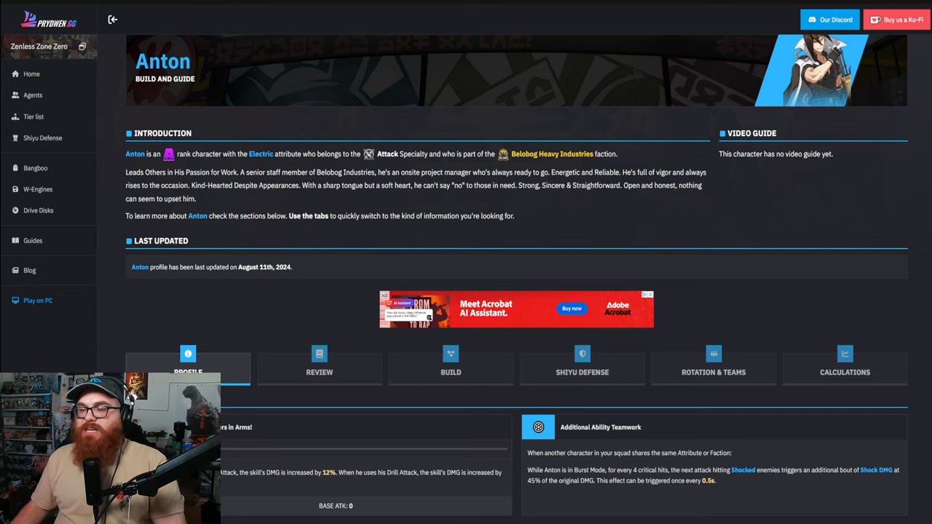
Scroll down Piper's guide toward her Skills section with Tire Spin and Engine Spin
{"action": "scroll", "scroll_direction": "down", "scroll_amount": 3}
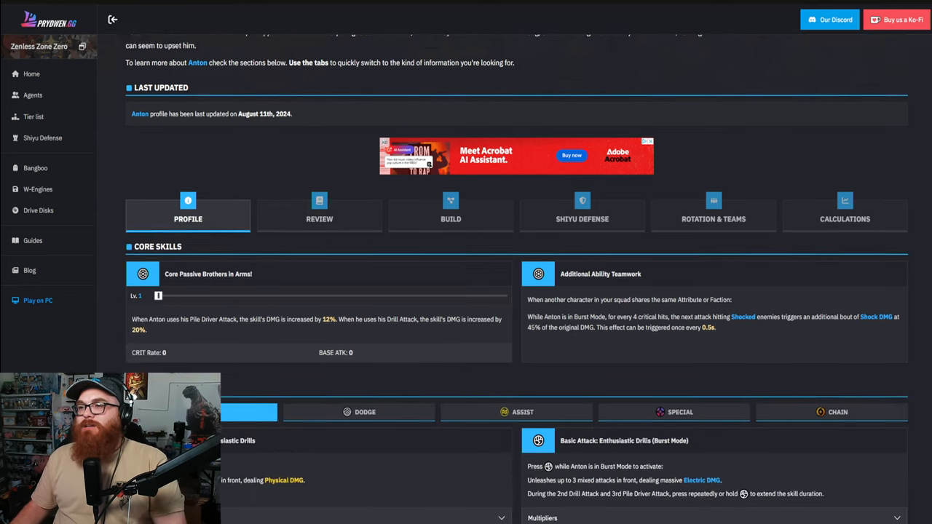
{"action": "scroll", "scroll_direction": "down", "scroll_amount": 3}
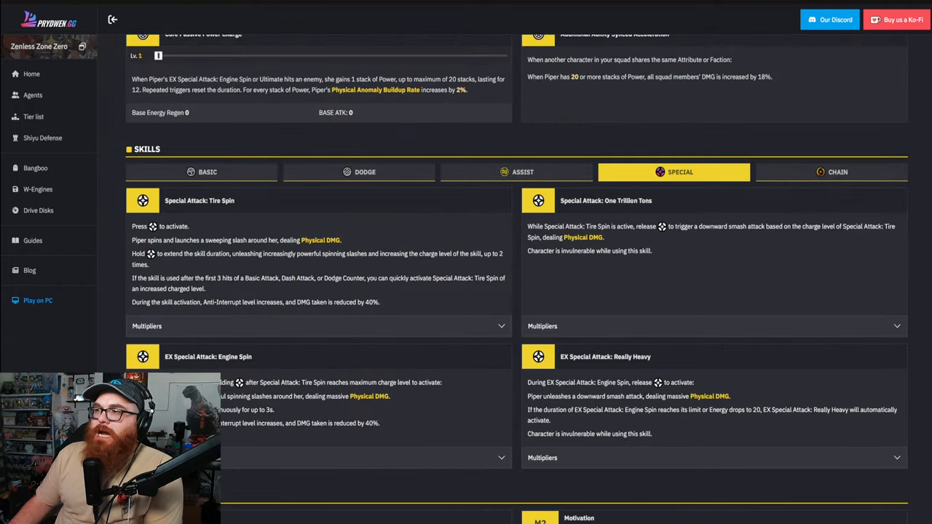
Scroll back up Anton's page to his introduction and Electric attribute details
{"action": "scroll", "scroll_direction": "up", "scroll_amount": 3}
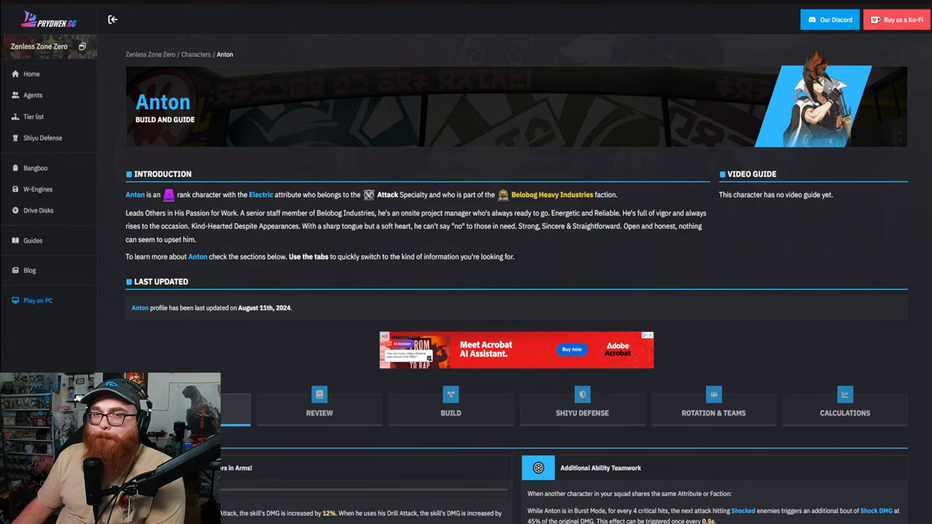
Visit Caesar's guide via the sidebar, then return to the Shiyu Defense tier list
{"action": "left_click", "coordinate": [33, 117]}
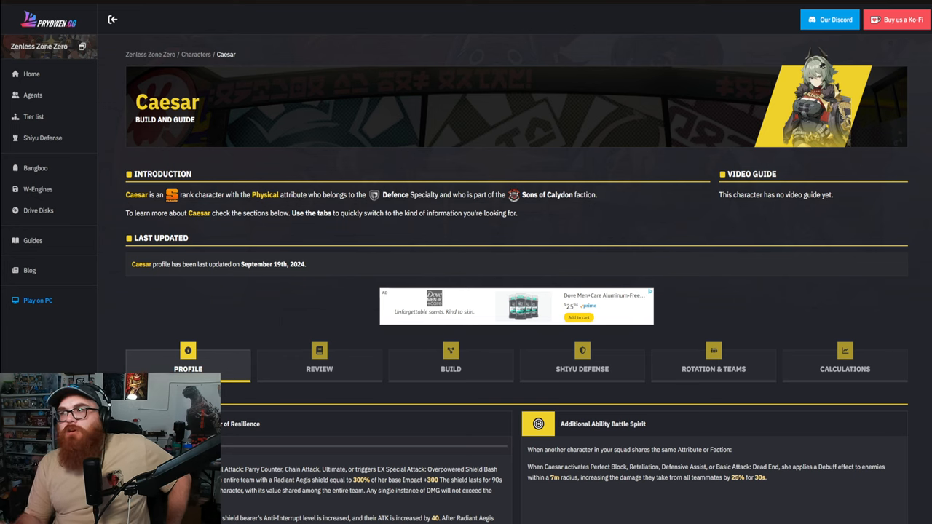
{"action": "left_click", "coordinate": [33, 117]}
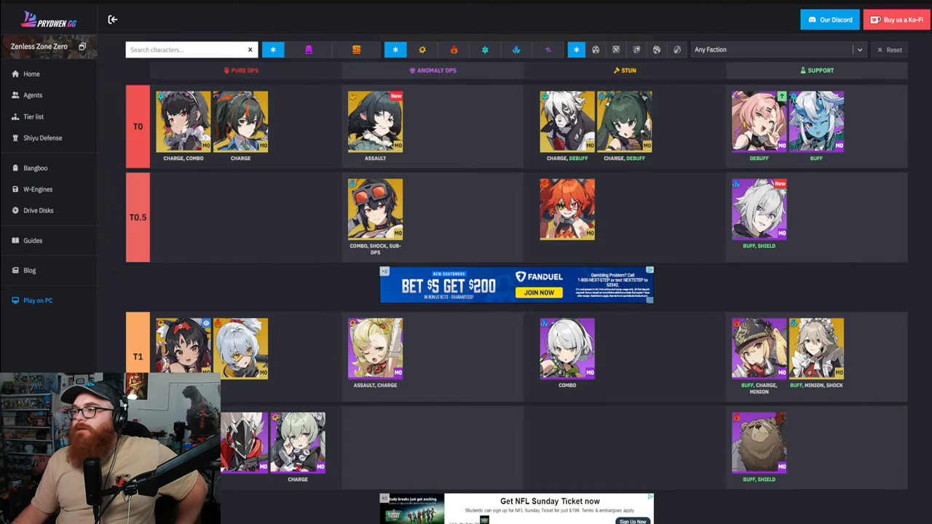